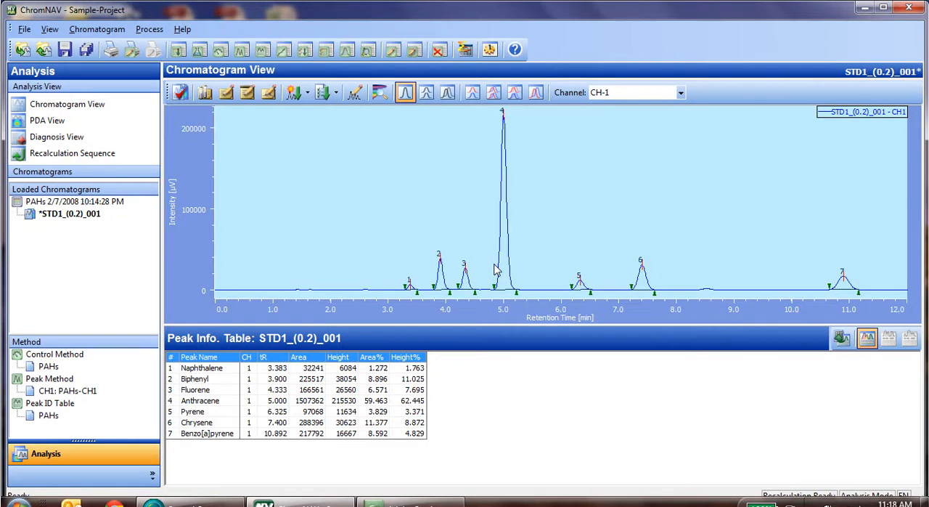
mouse_move(122, 195)
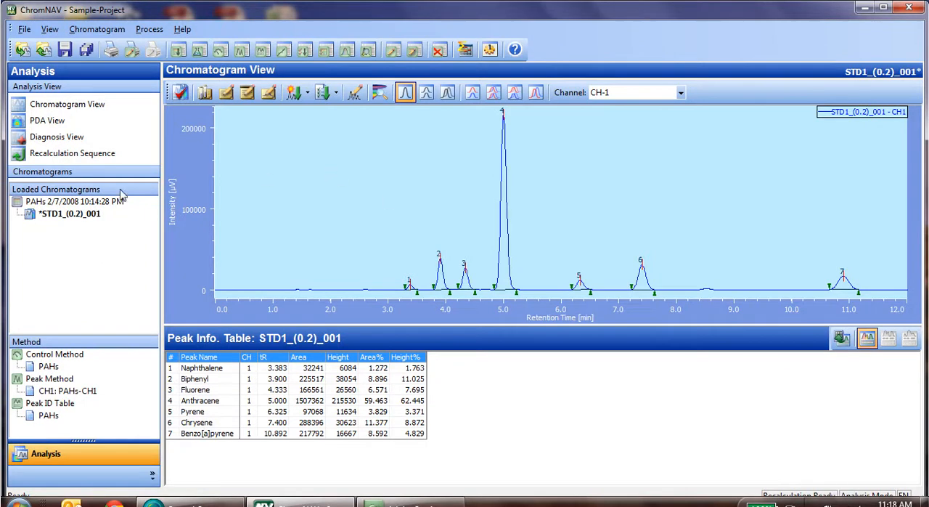
mouse_move(459, 235)
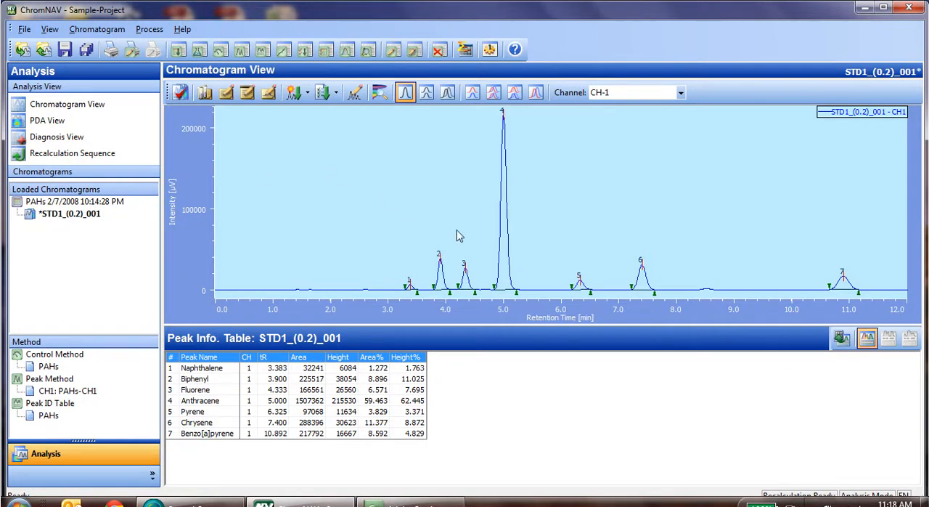
mouse_move(577, 247)
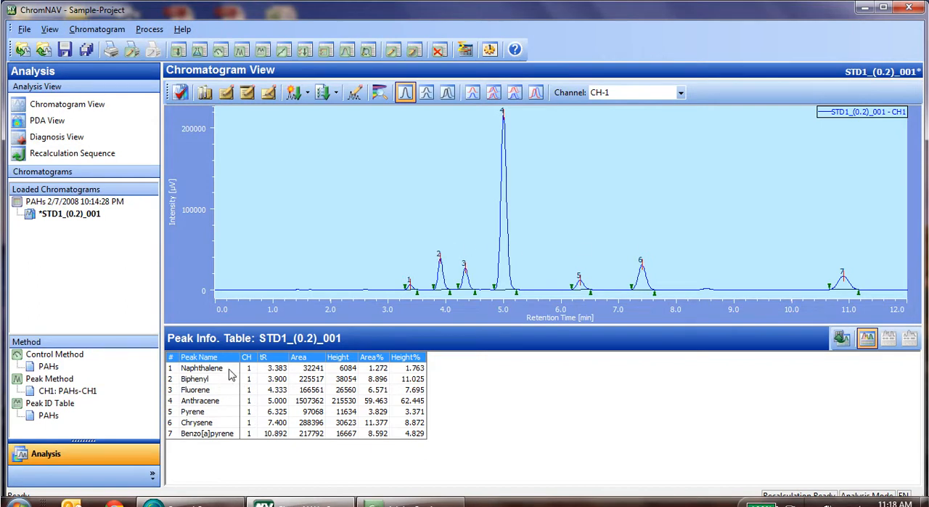
mouse_move(403, 221)
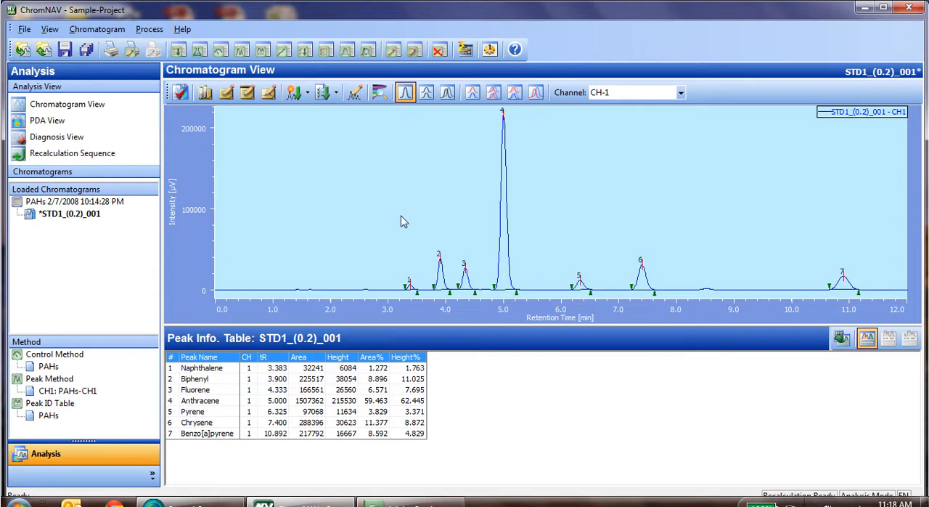
mouse_move(311, 69)
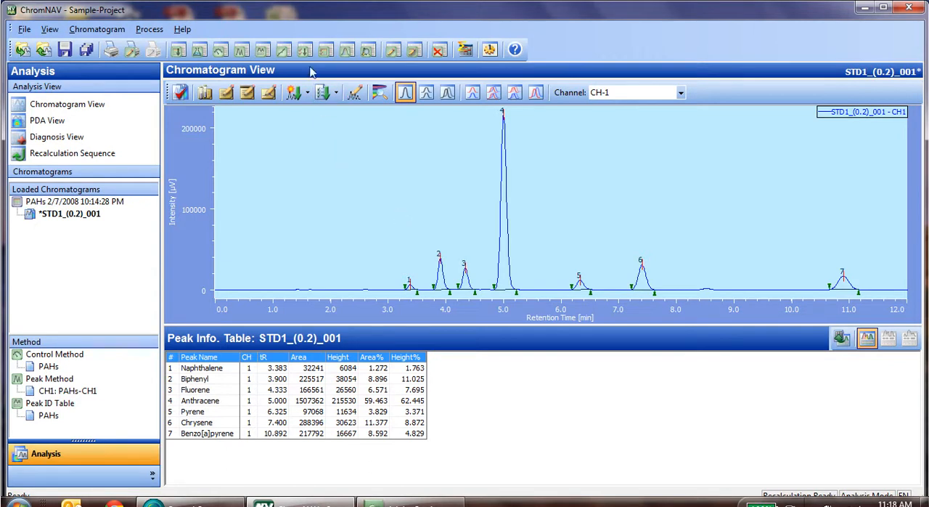
mouse_move(305, 50)
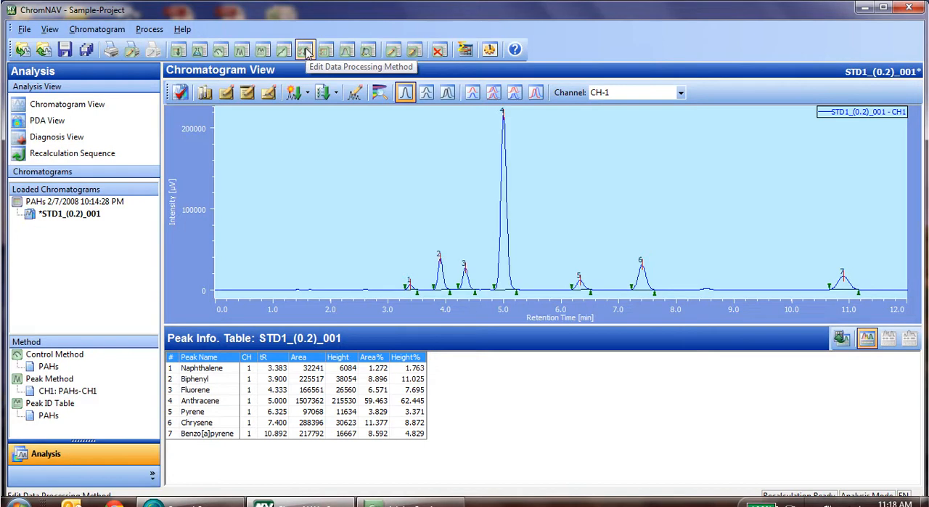
Step: Add a 'Decide Peak for Good / No-good' step to row 1 of a new processing method
left_click(304, 49)
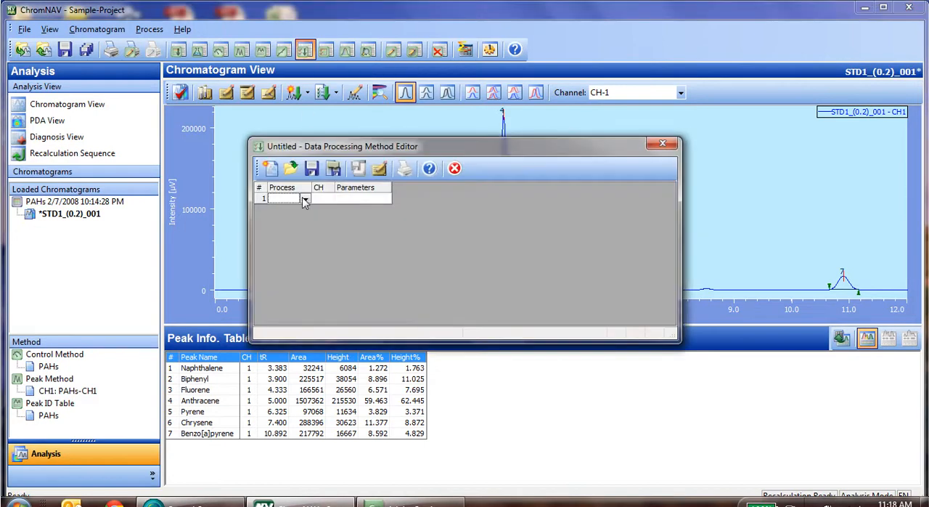
left_click(305, 199)
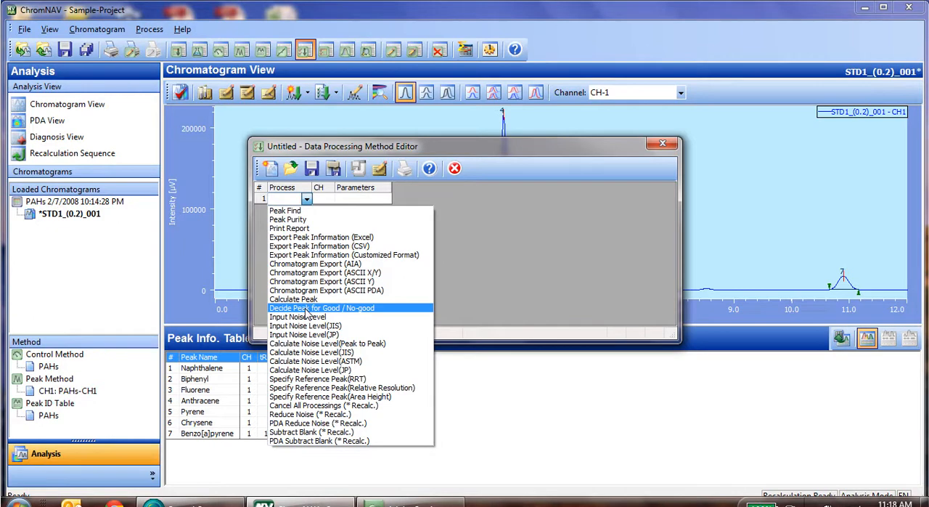
left_click(321, 307)
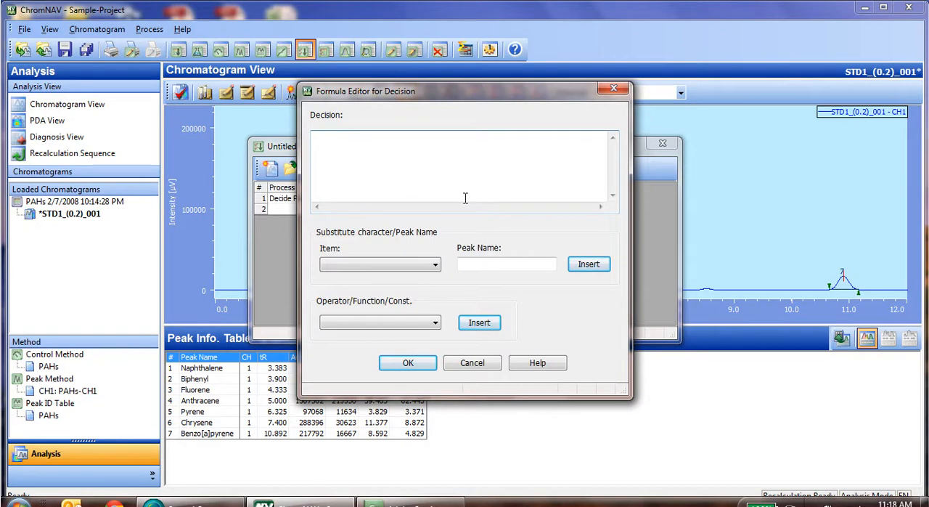
Step: Enter the decision formula (NTP;Pyrene)>10000 and accept it
left_click(377, 265)
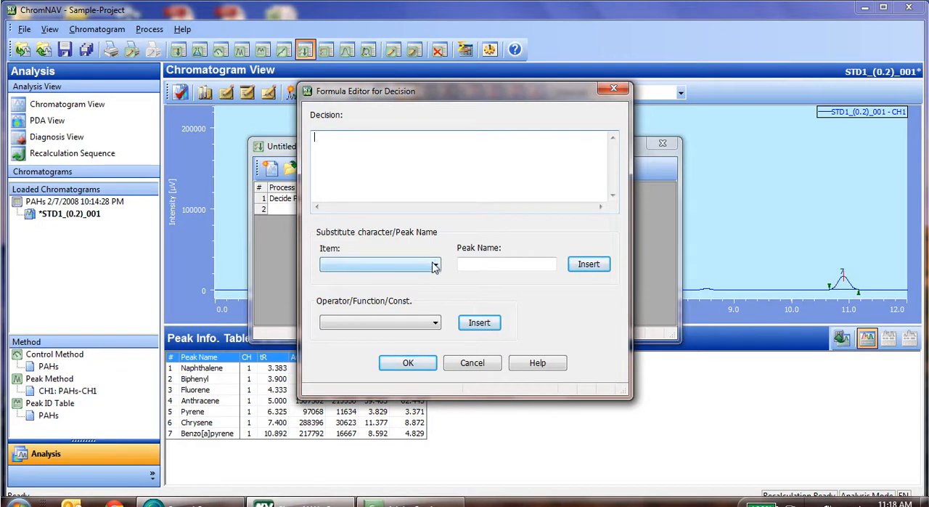
left_click(434, 264)
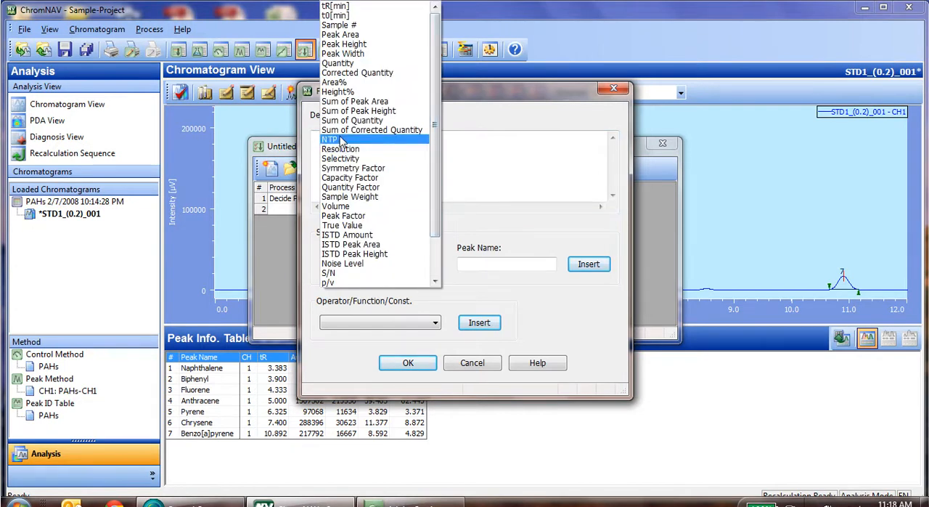
left_click(328, 139)
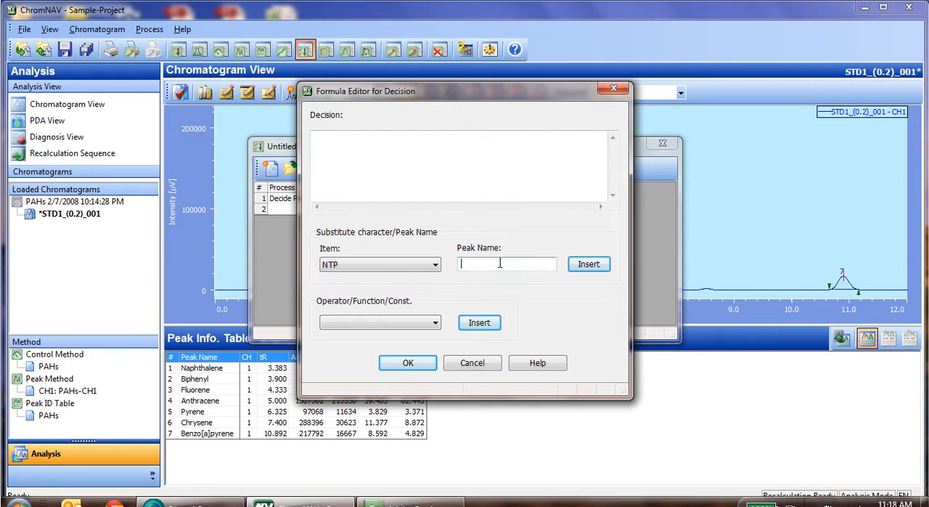
type("Pyrene")
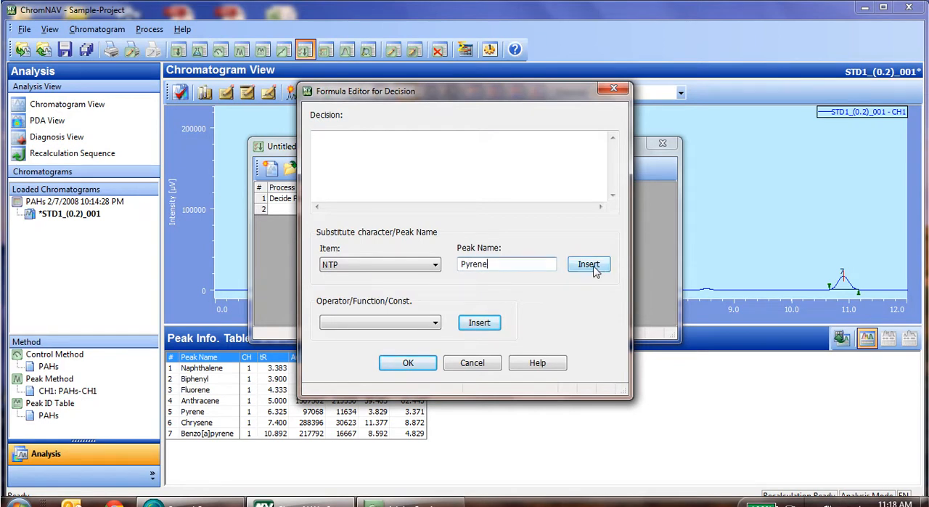
left_click(435, 322)
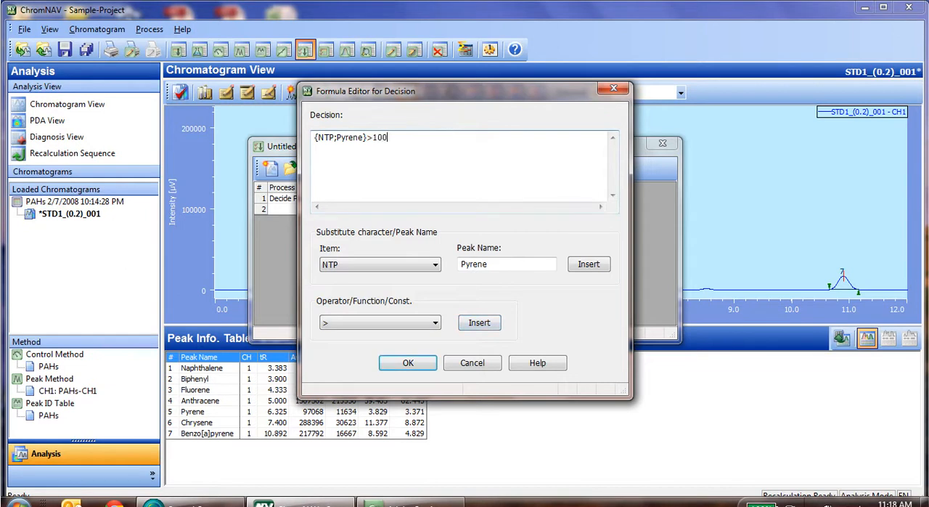
type("00")
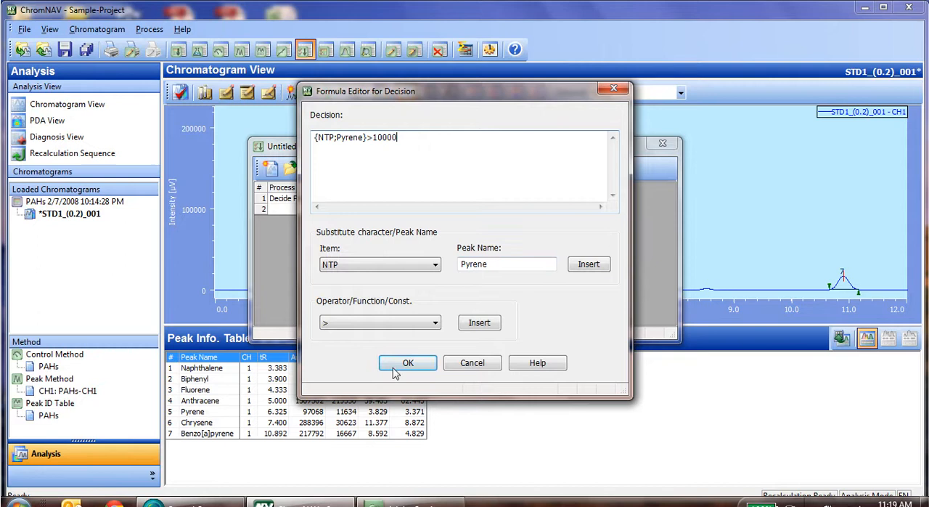
left_click(406, 363)
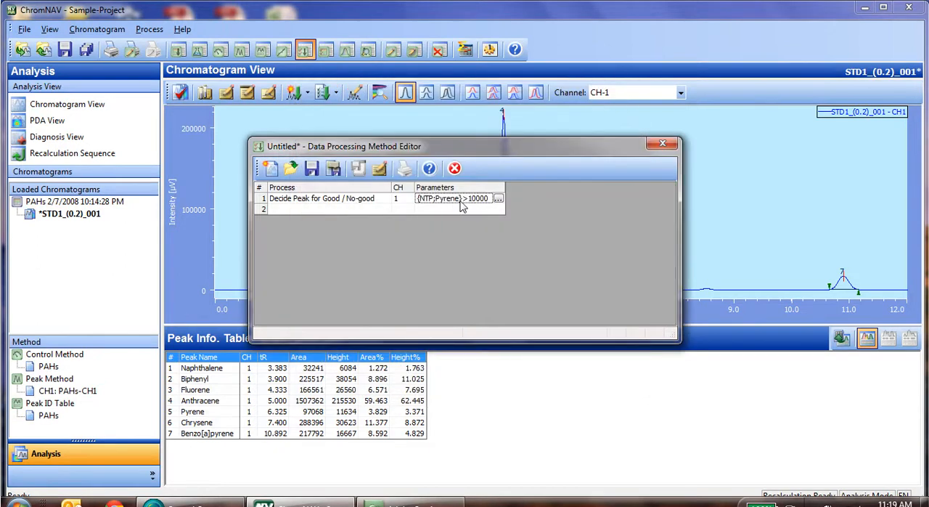
Step: Save the processing method as 'System Test' and begin a second step row
left_click(334, 168)
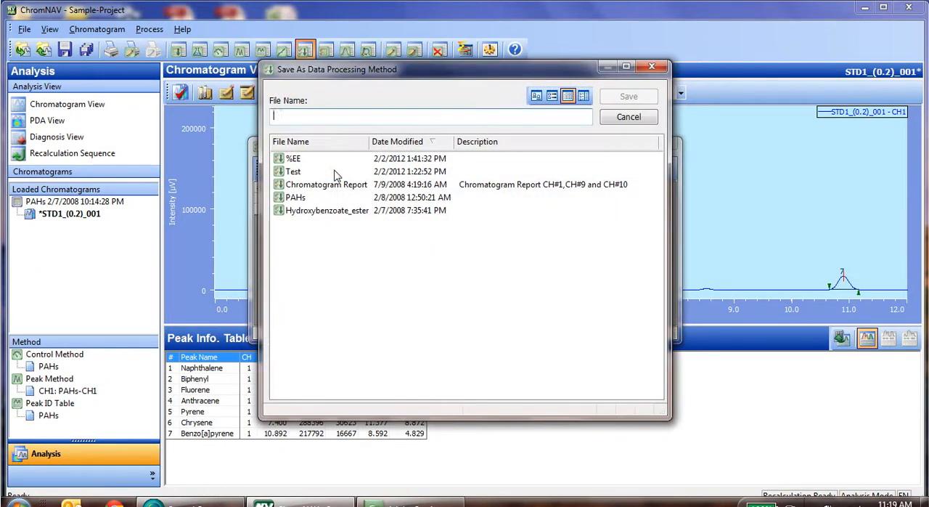
type("s")
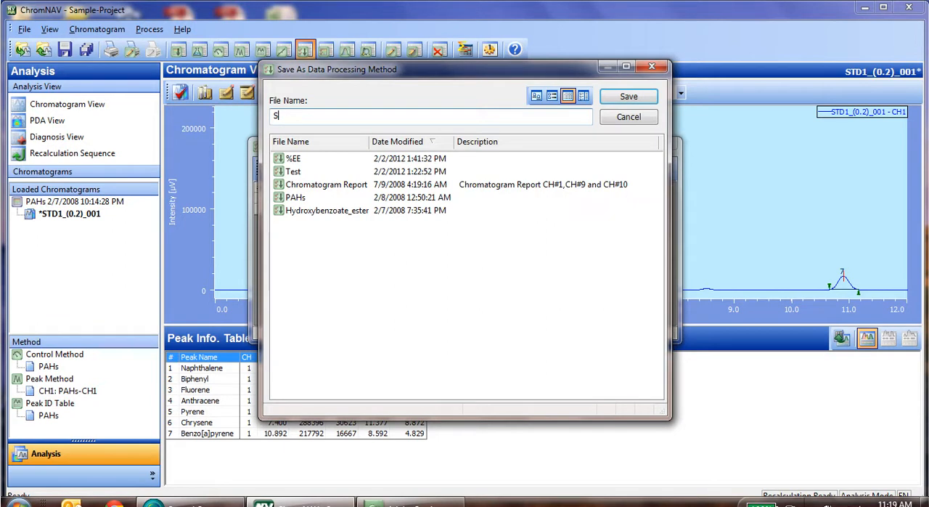
type("ystem Te")
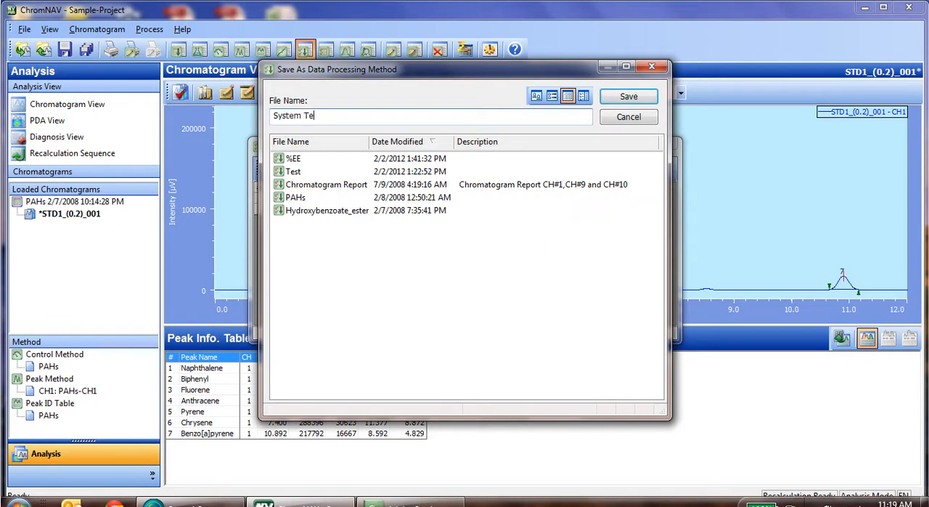
type("st")
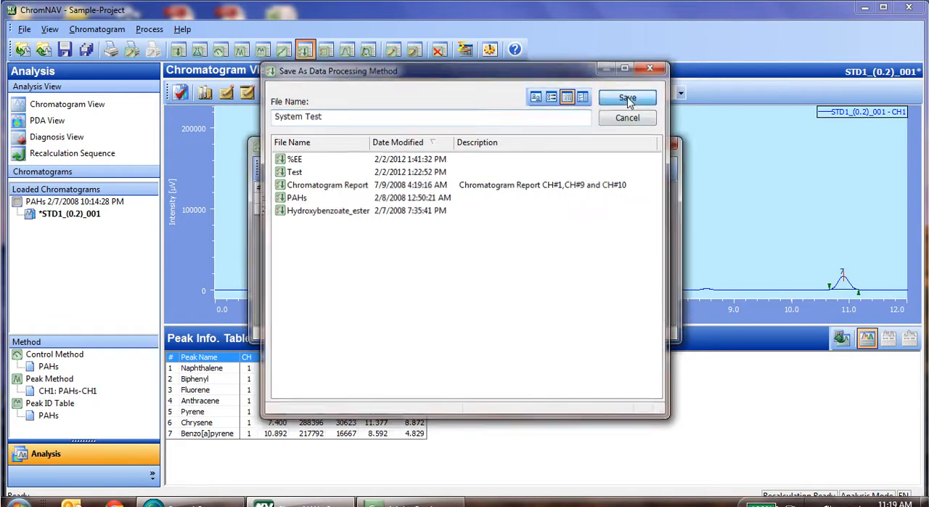
left_click(628, 99)
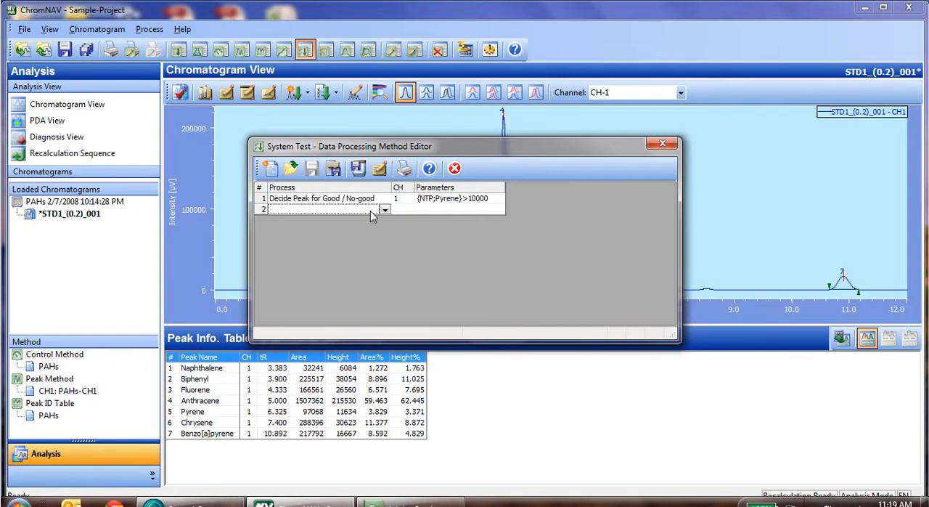
left_click(383, 209)
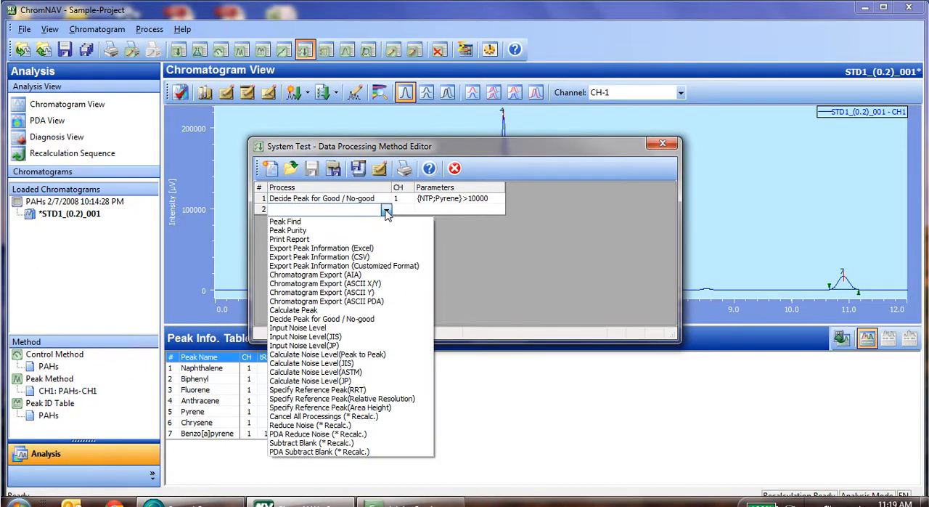
mouse_move(285, 221)
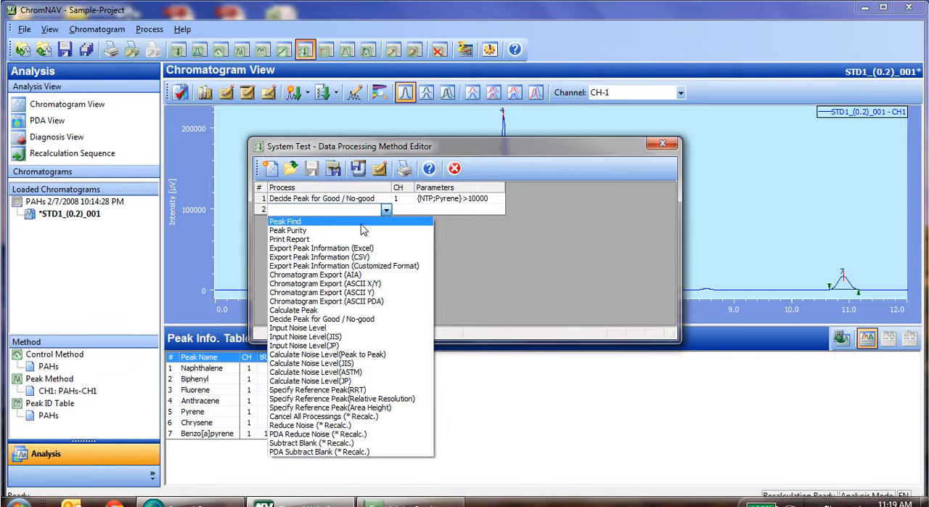
mouse_move(329, 406)
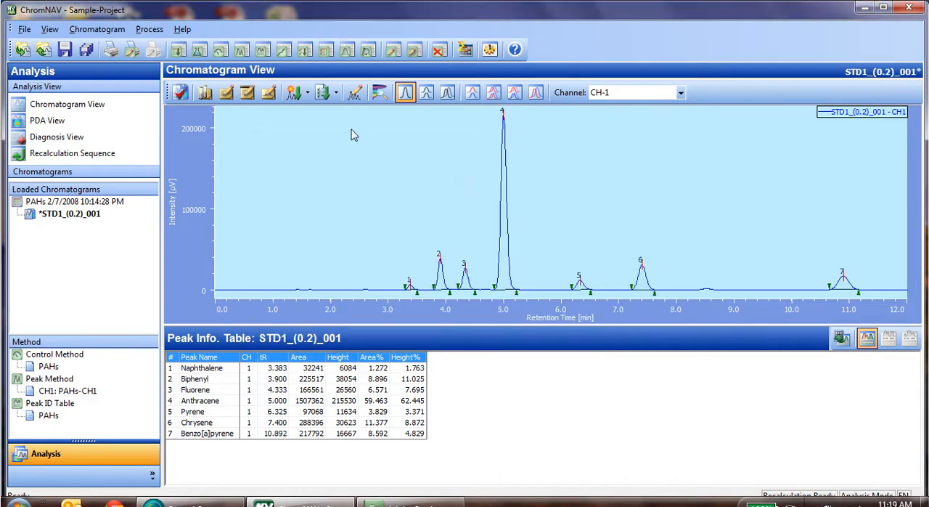
mouse_move(322, 93)
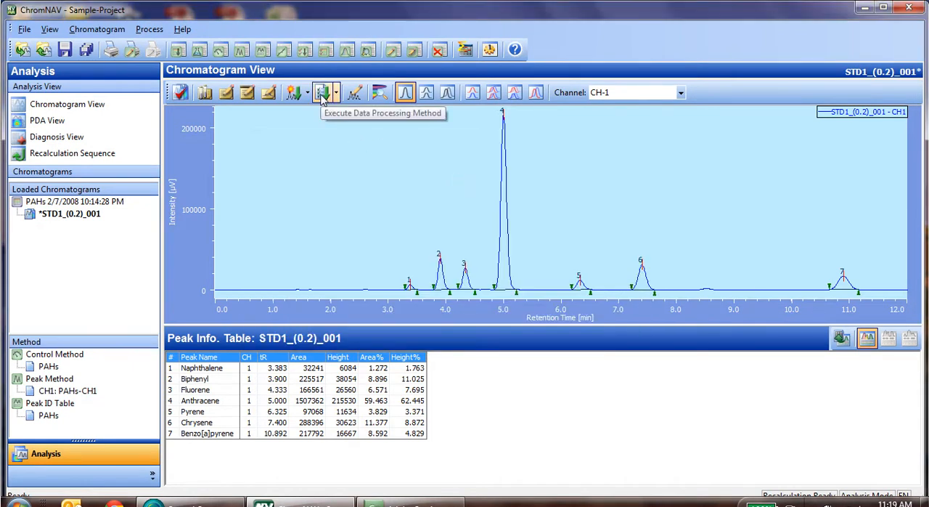
Step: Execute the System Test method on the STD1_(0.2)_001 chromatogram
left_click(322, 93)
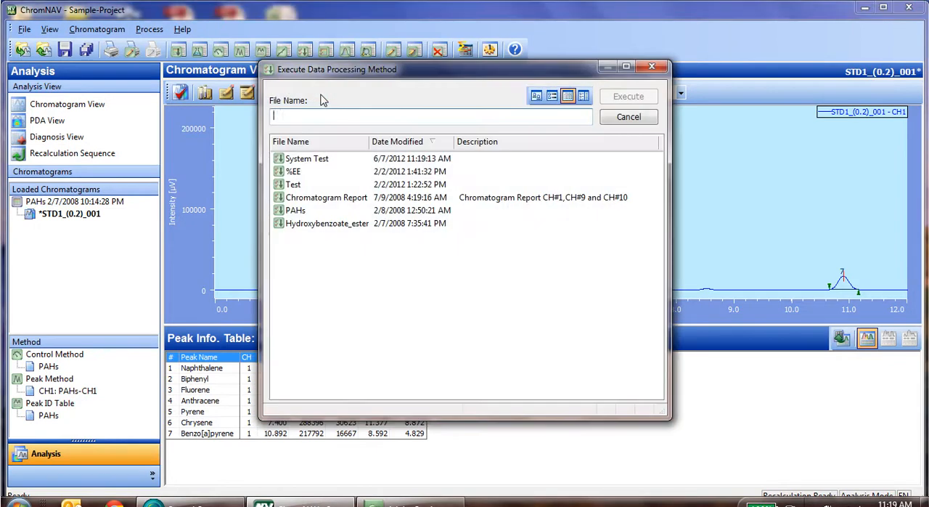
left_click(308, 159)
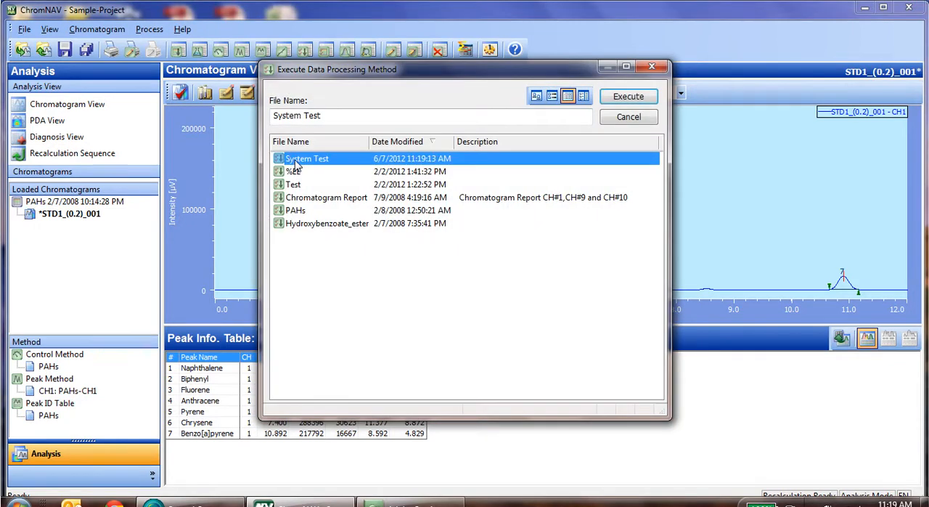
left_click(627, 96)
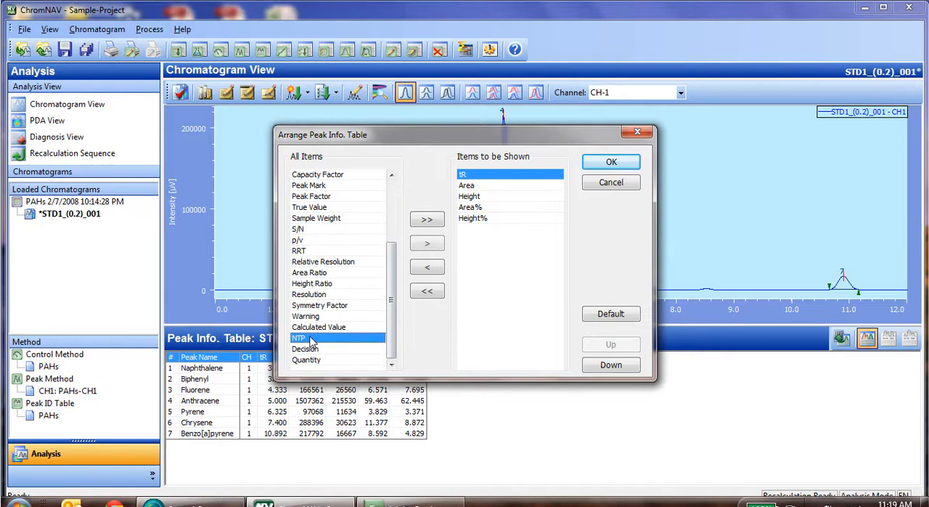
Step: Show NTP and Decision columns in the peak table and check Pyrene's OK result (NTP 12990)
left_click(427, 242)
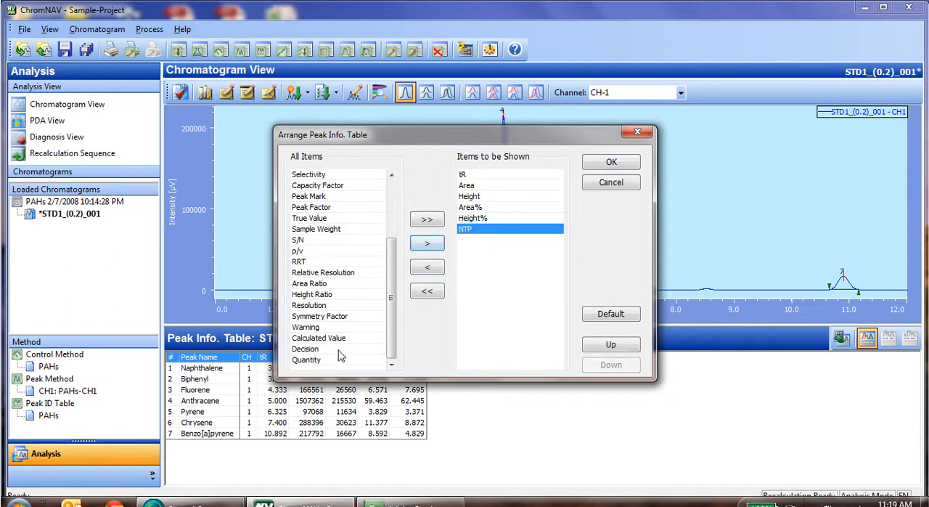
left_click(427, 244)
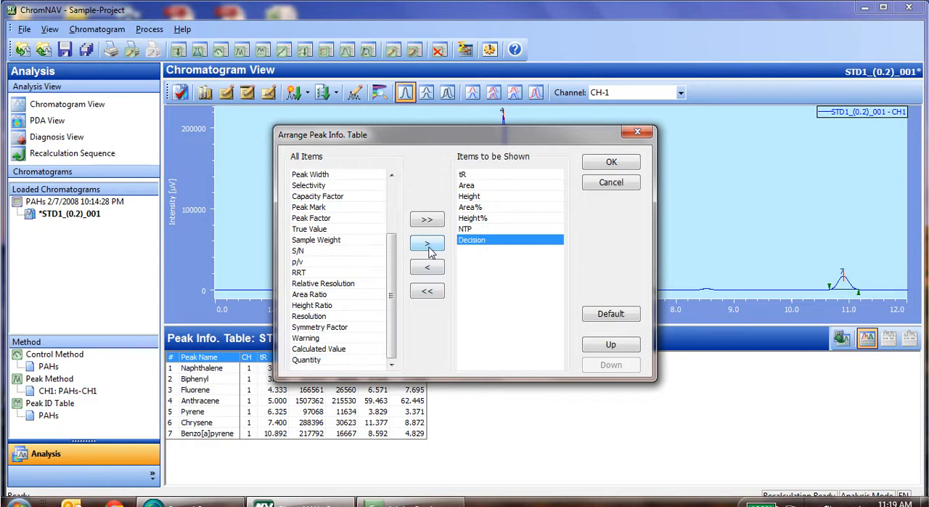
left_click(610, 161)
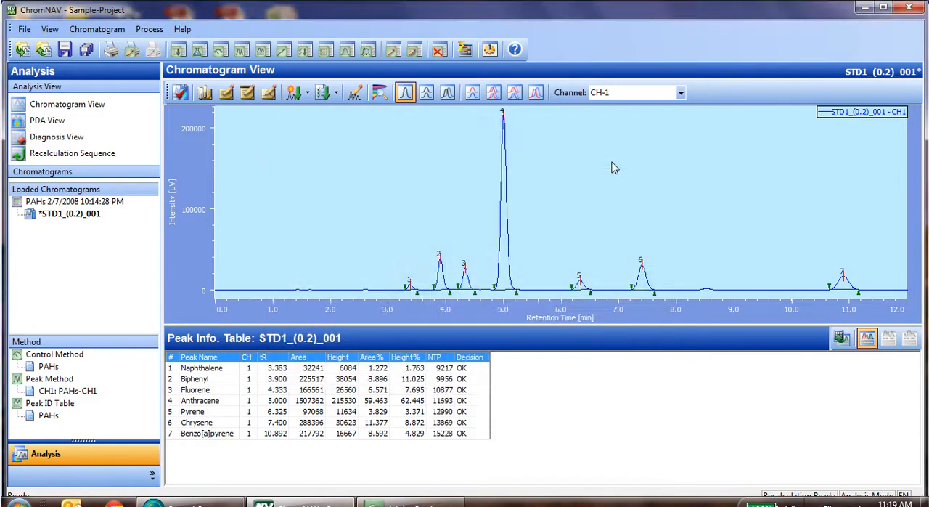
mouse_move(443, 415)
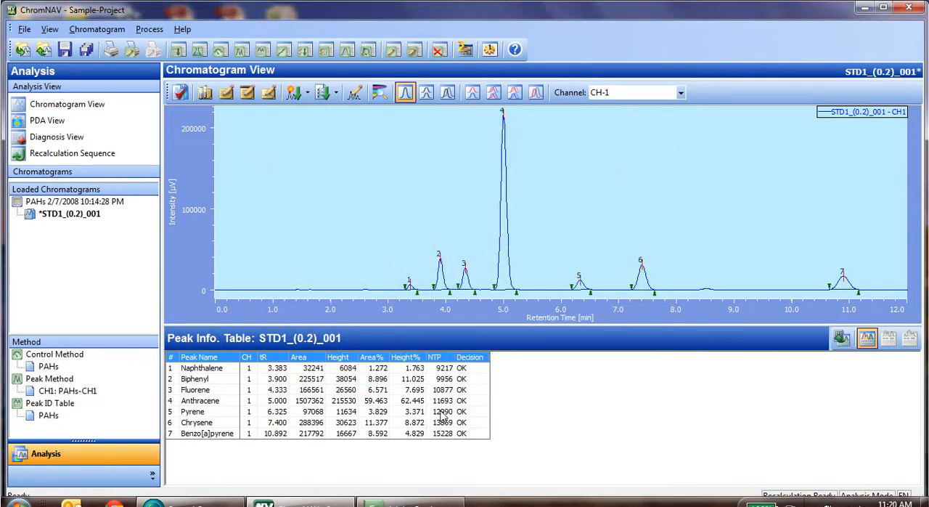
left_click(275, 411)
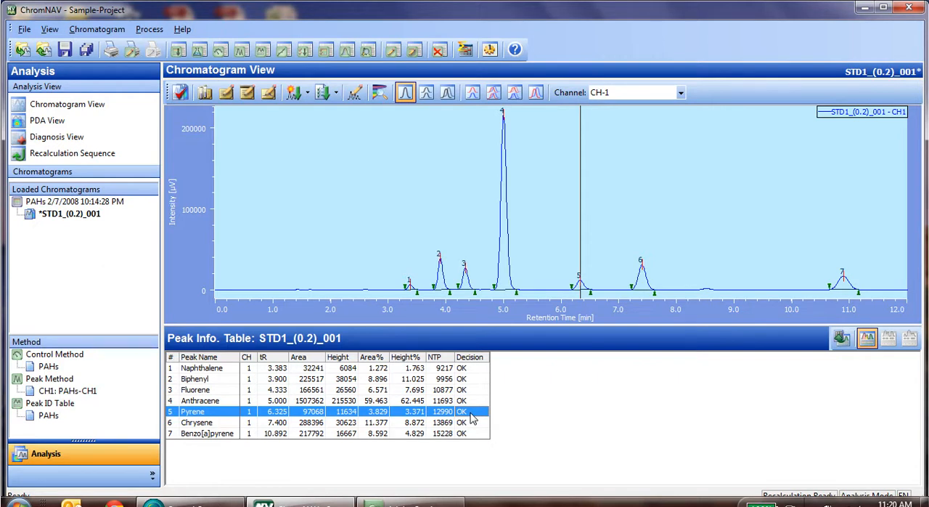
mouse_move(474, 235)
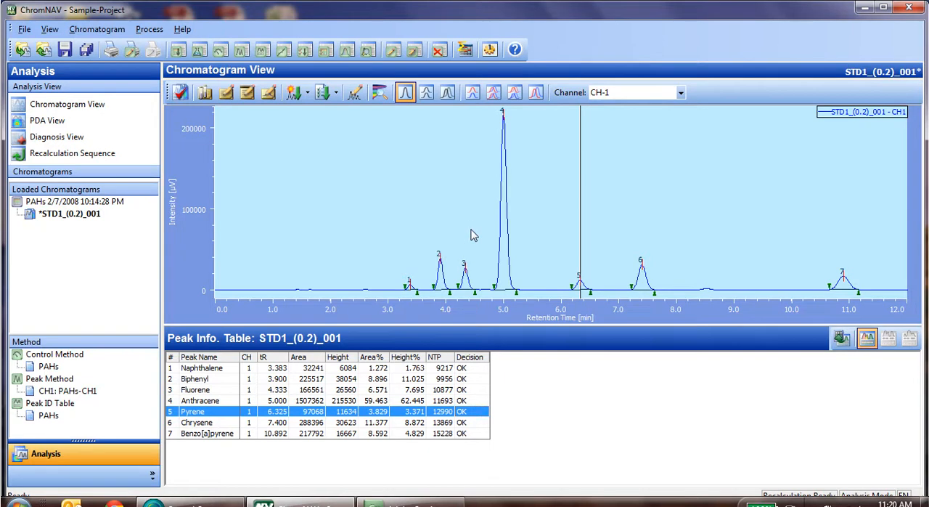
mouse_move(467, 229)
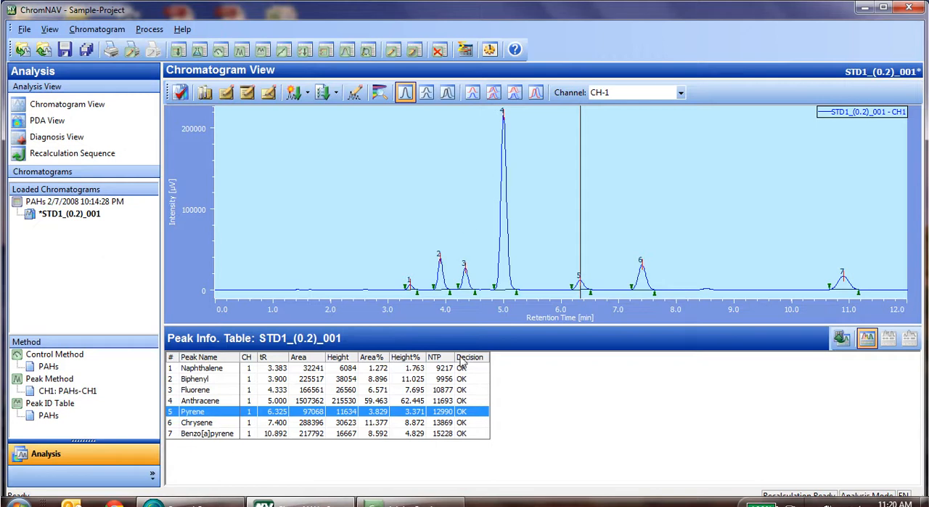
mouse_move(235, 345)
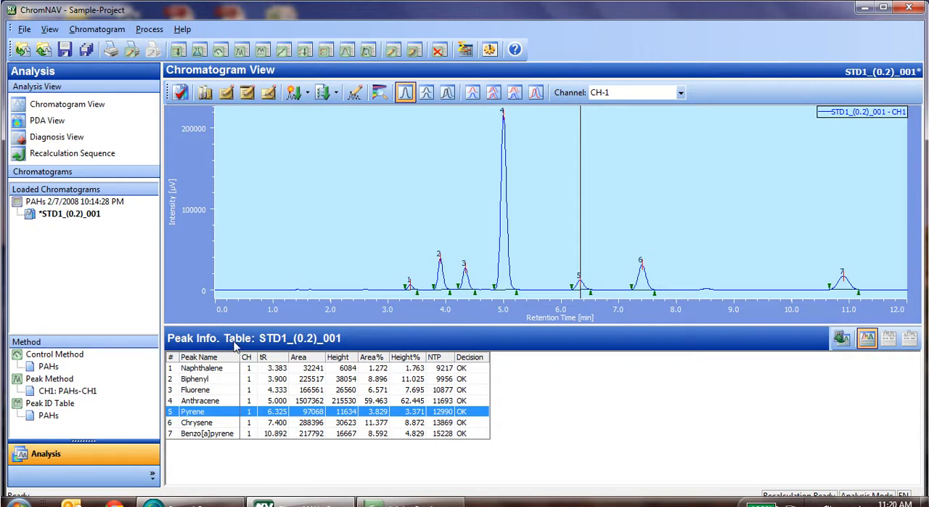
mouse_move(473, 363)
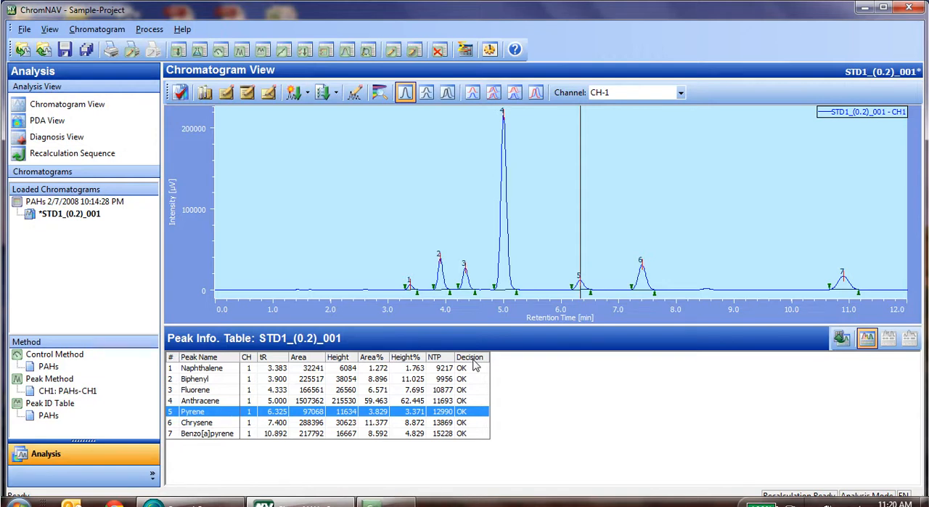
mouse_move(363, 222)
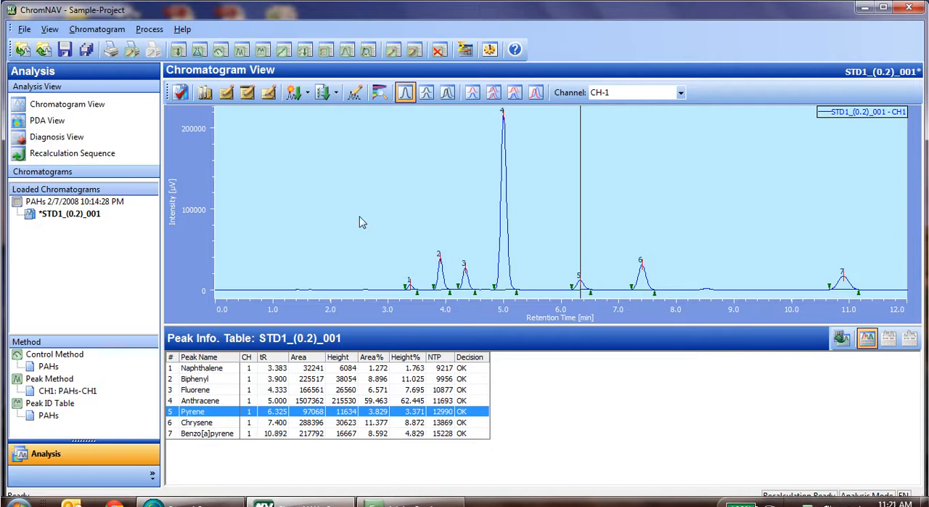
mouse_move(357, 219)
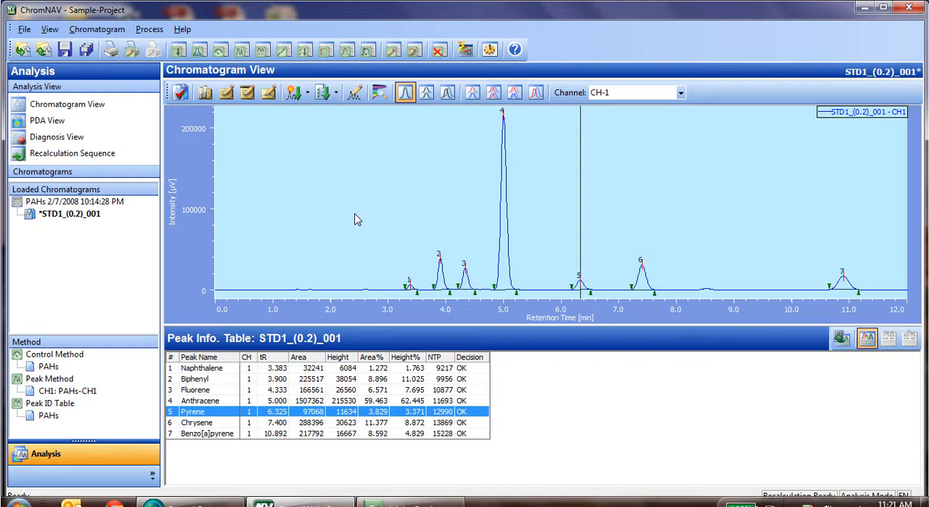
mouse_move(305, 220)
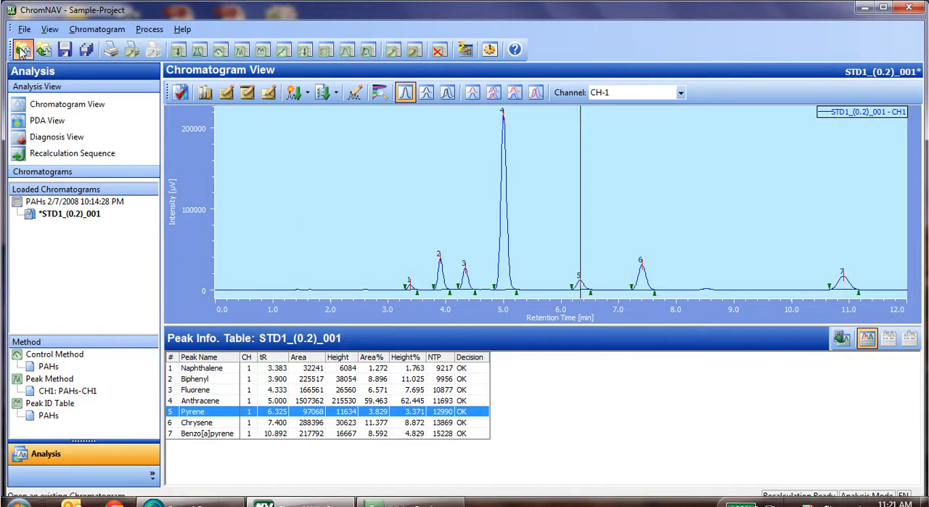
left_click(23, 50)
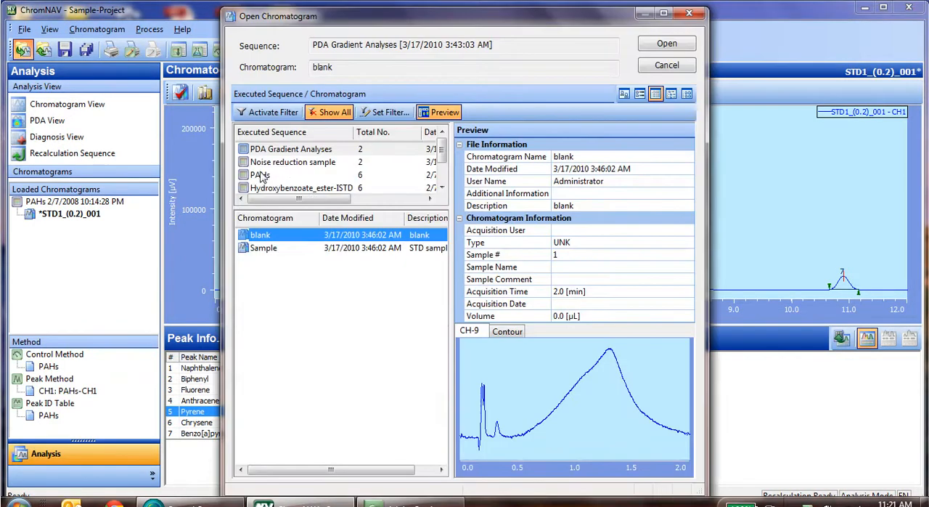
left_click(261, 174)
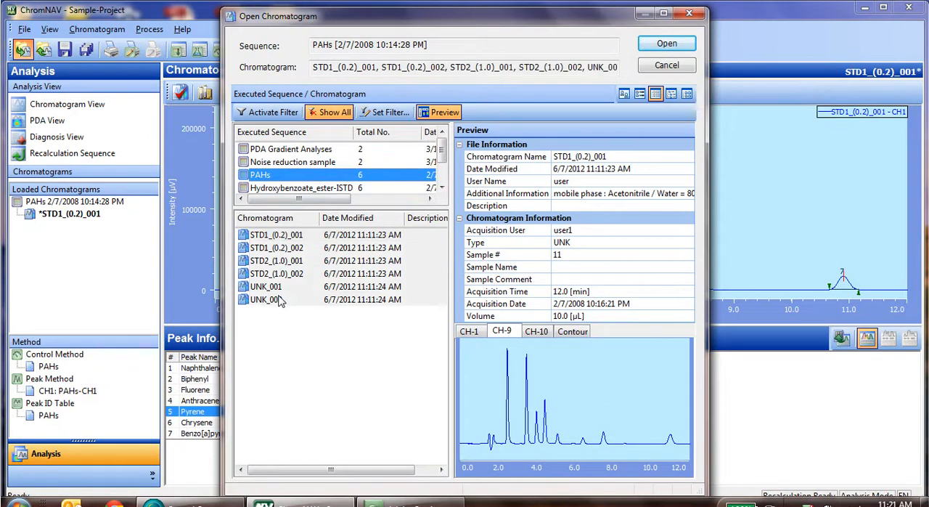
left_click(665, 43)
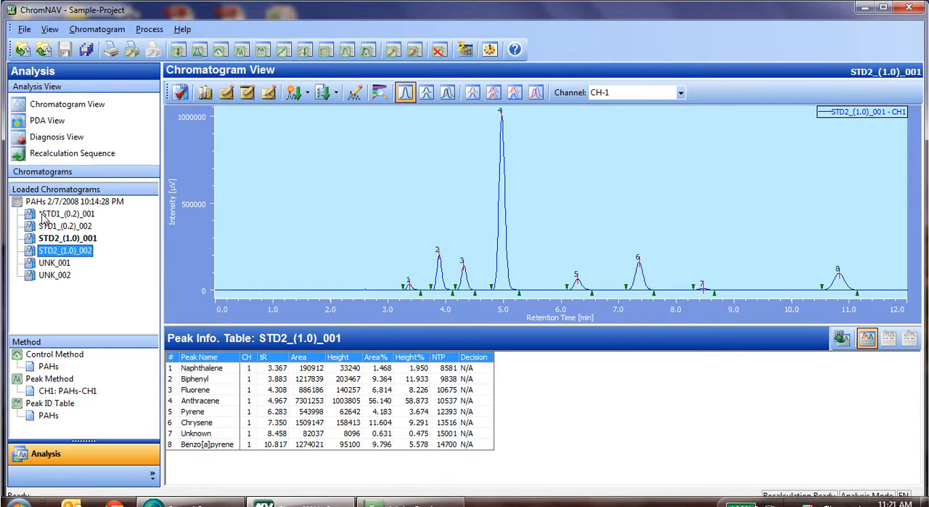
left_click(85, 49)
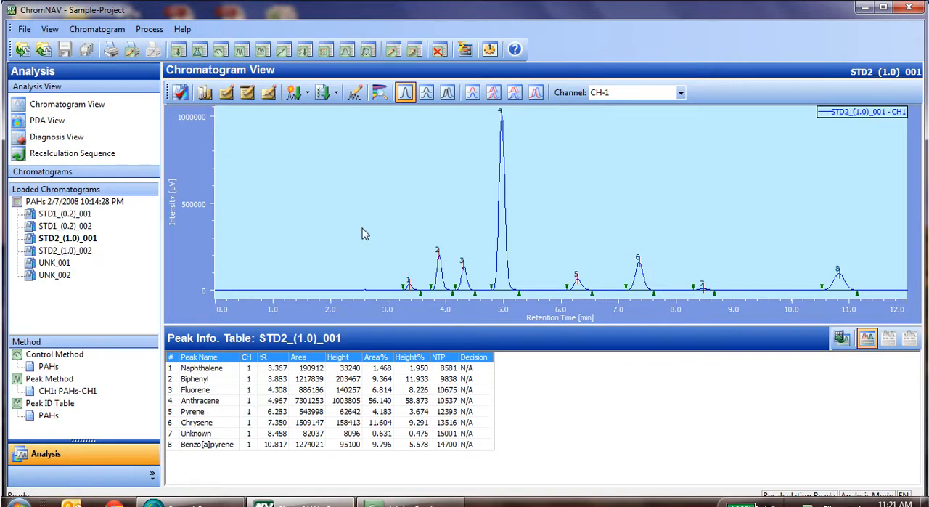
mouse_move(398, 215)
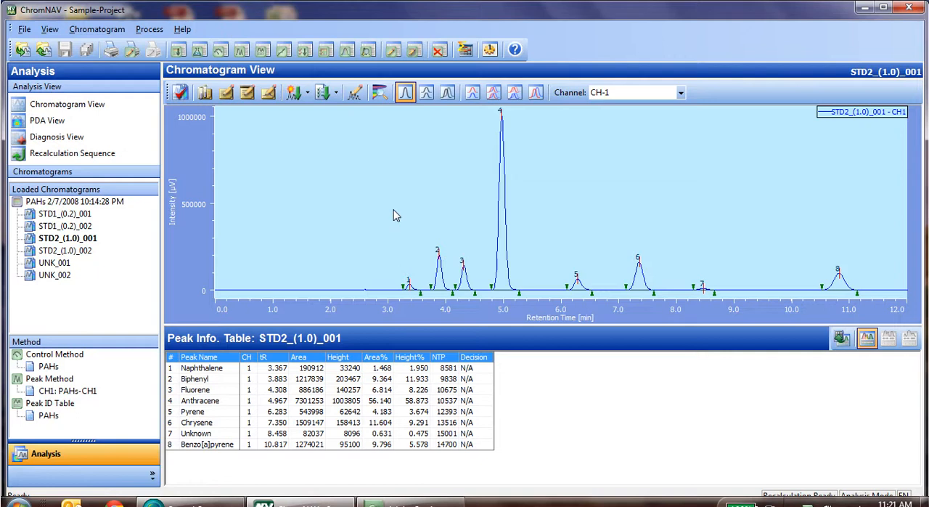
mouse_move(465, 49)
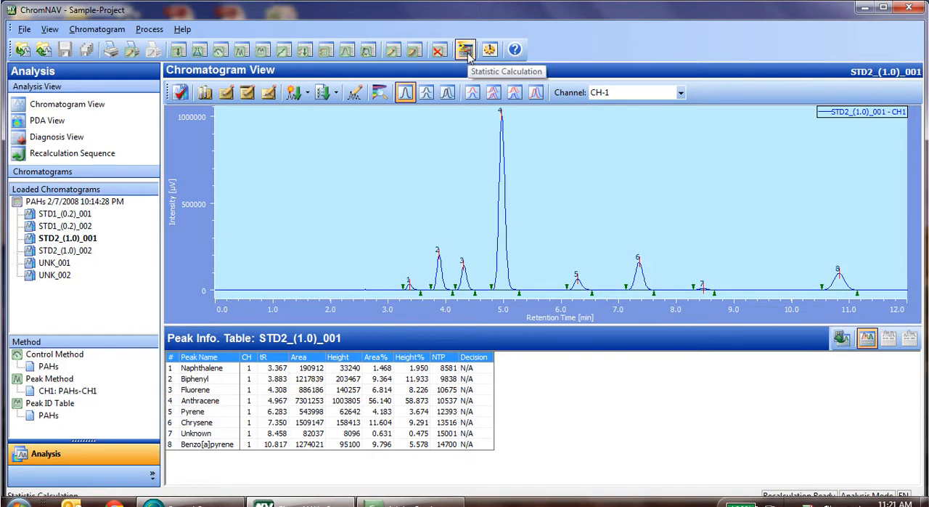
Step: Load all six PAHs chromatograms on channel CH-1 into the Statistic Calculator
left_click(464, 49)
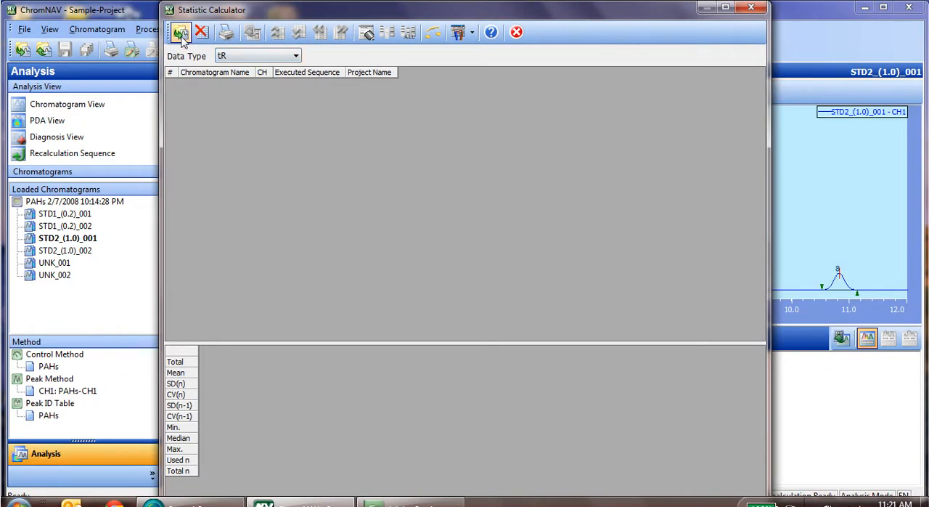
left_click(180, 32)
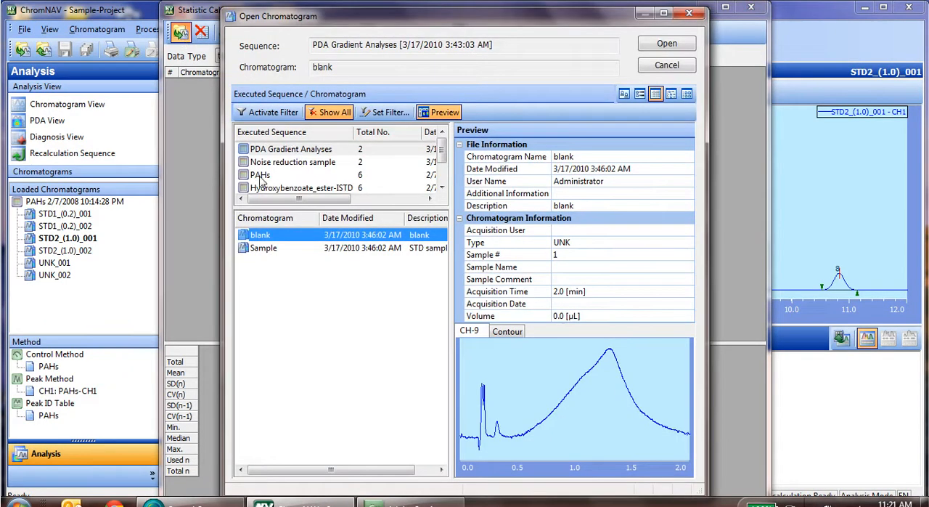
left_click(259, 174)
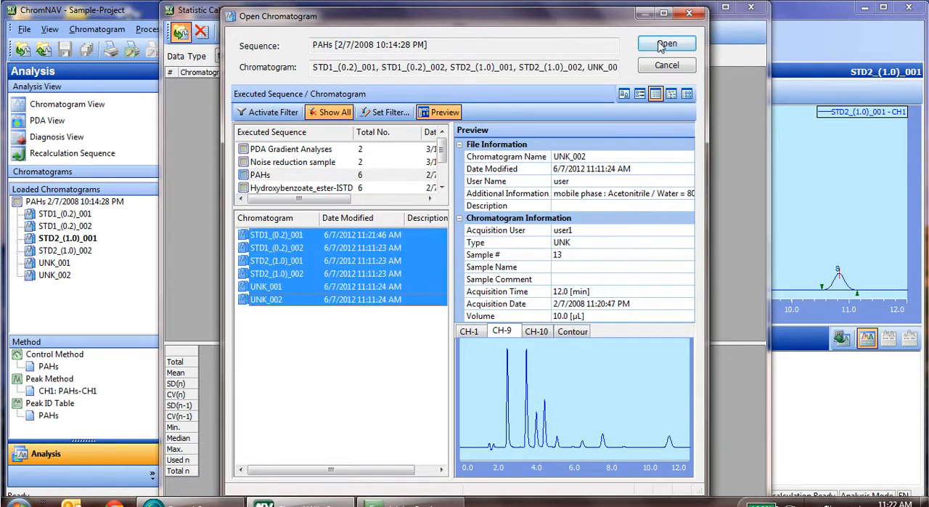
left_click(665, 44)
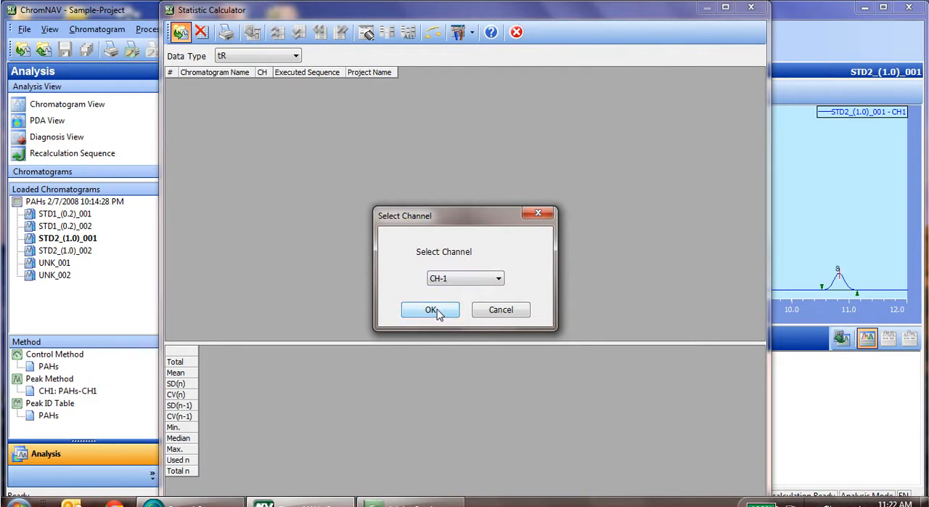
left_click(430, 309)
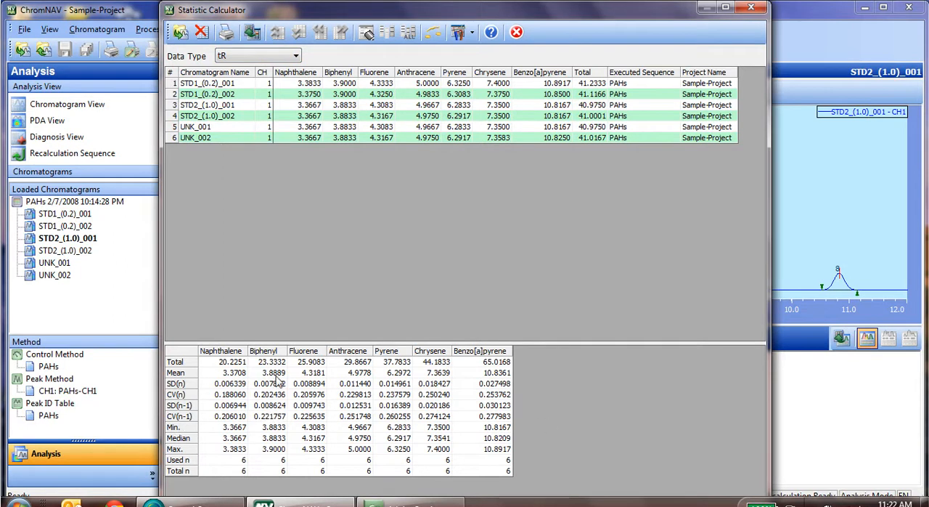
mouse_move(210, 366)
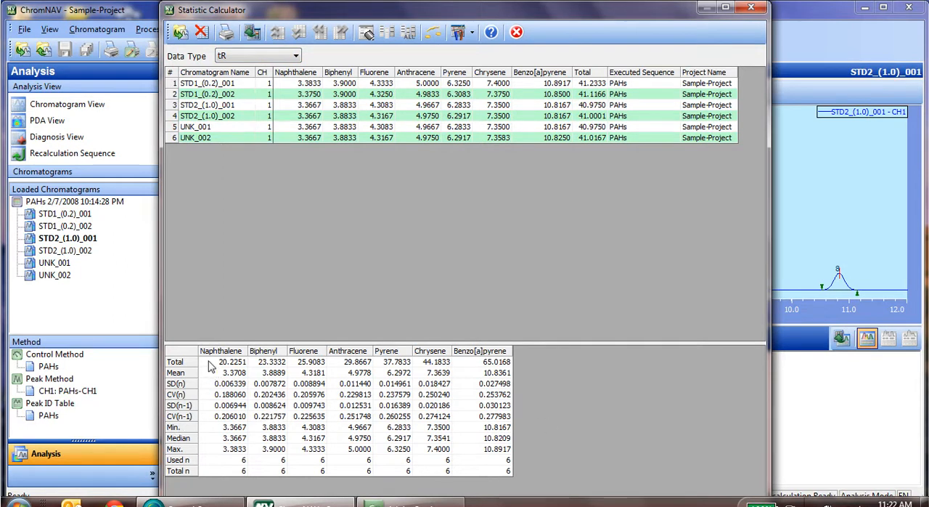
mouse_move(209, 456)
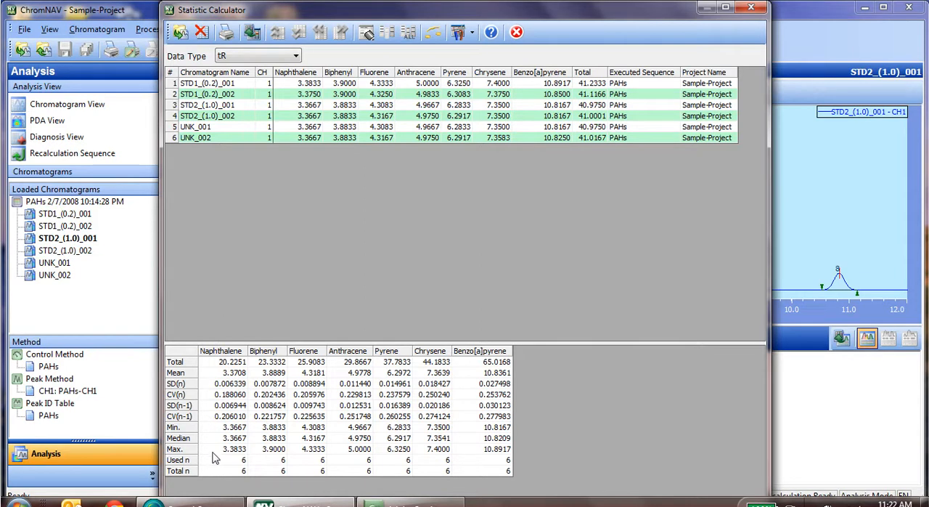
mouse_move(311, 205)
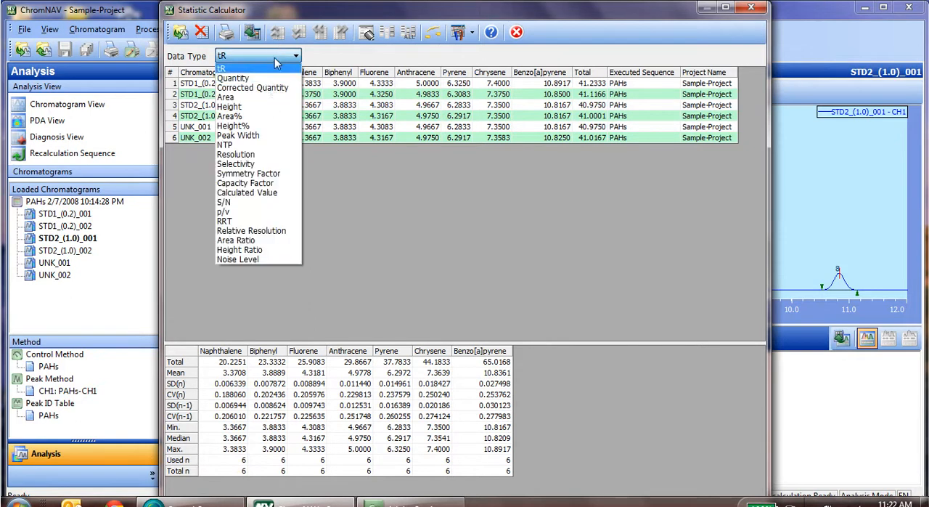
Step: Switch the statistics Data Type from retention time to Area
left_click(227, 96)
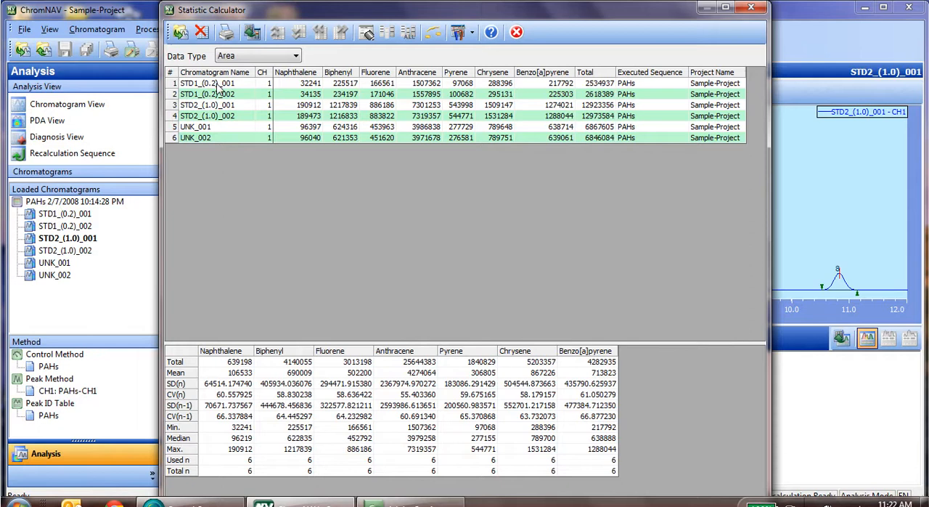
mouse_move(220, 138)
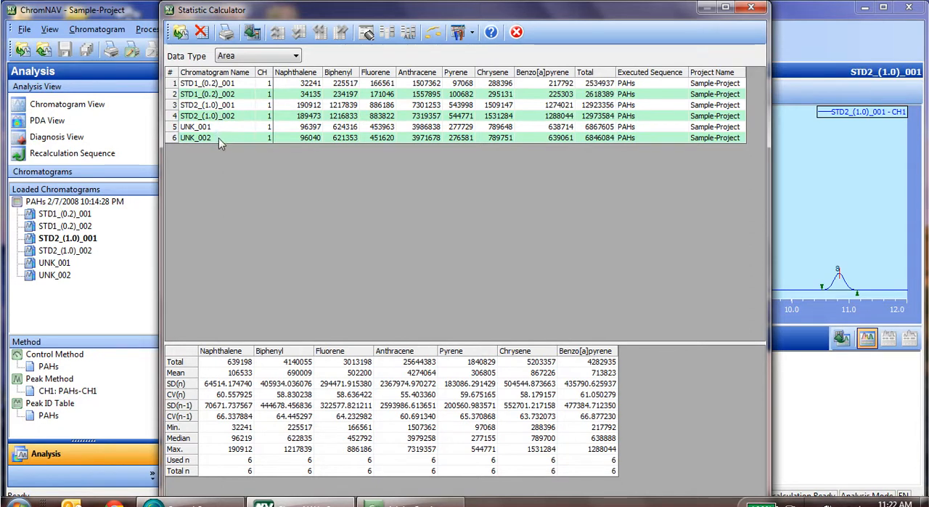
mouse_move(212, 438)
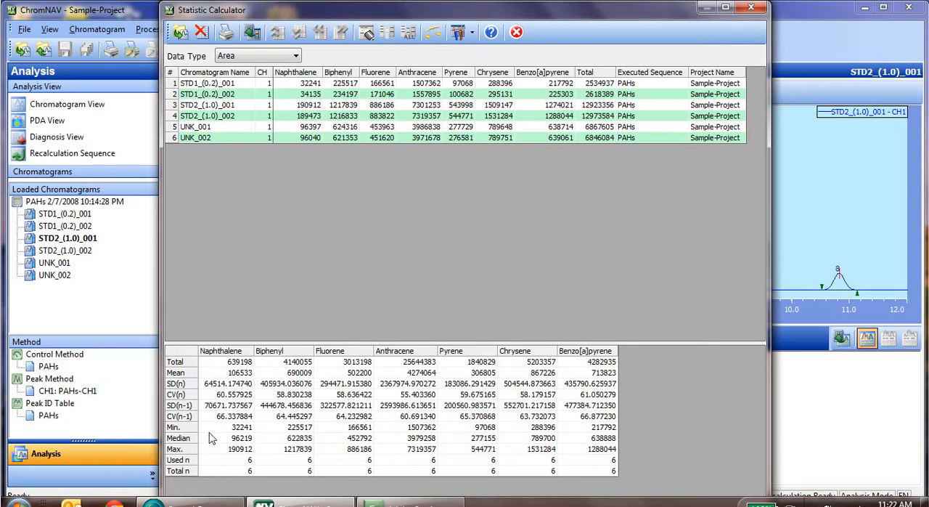
mouse_move(366, 419)
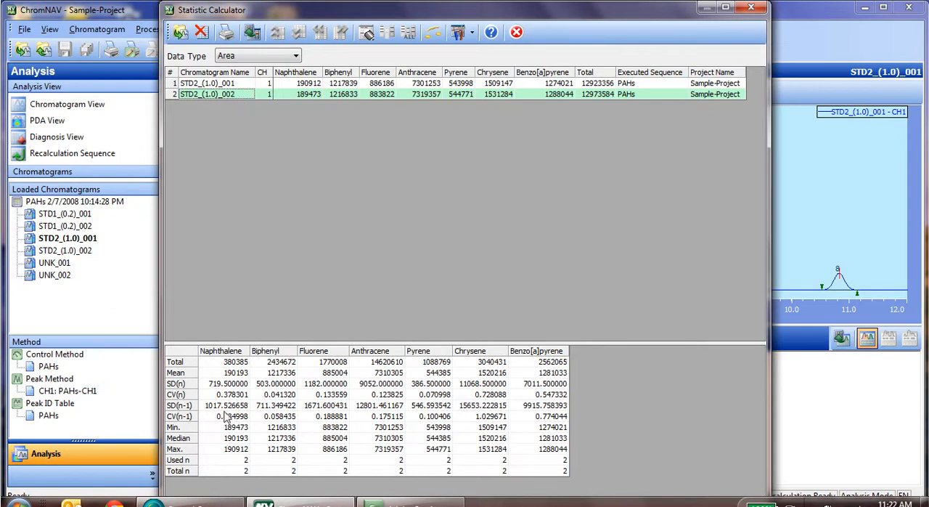
mouse_move(443, 422)
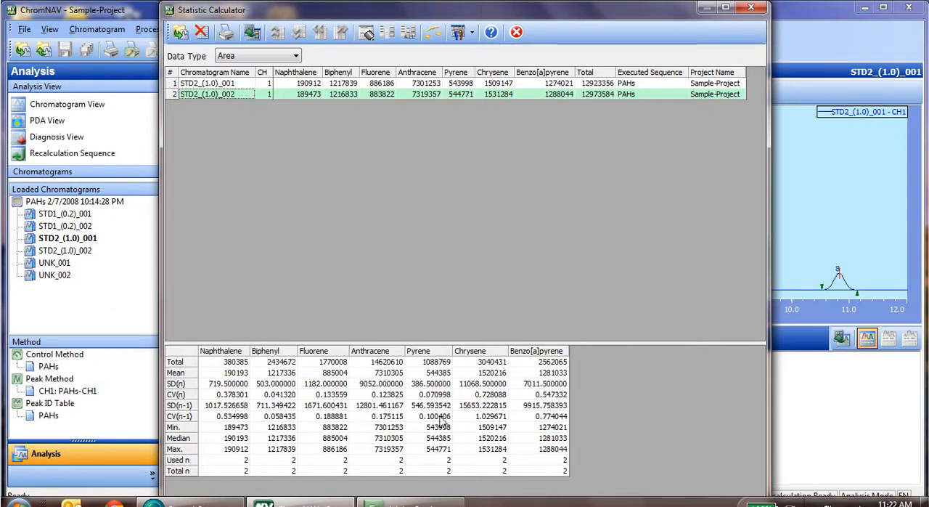
mouse_move(252, 140)
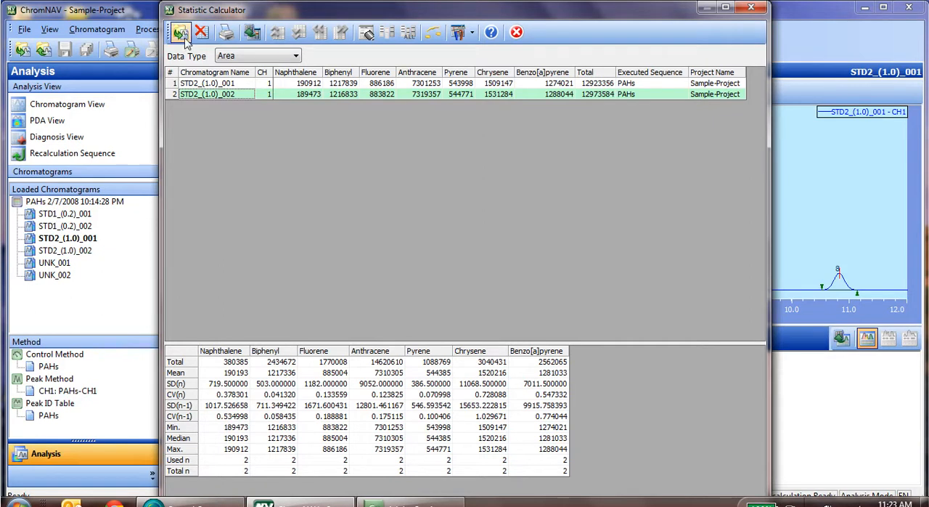
mouse_move(226, 32)
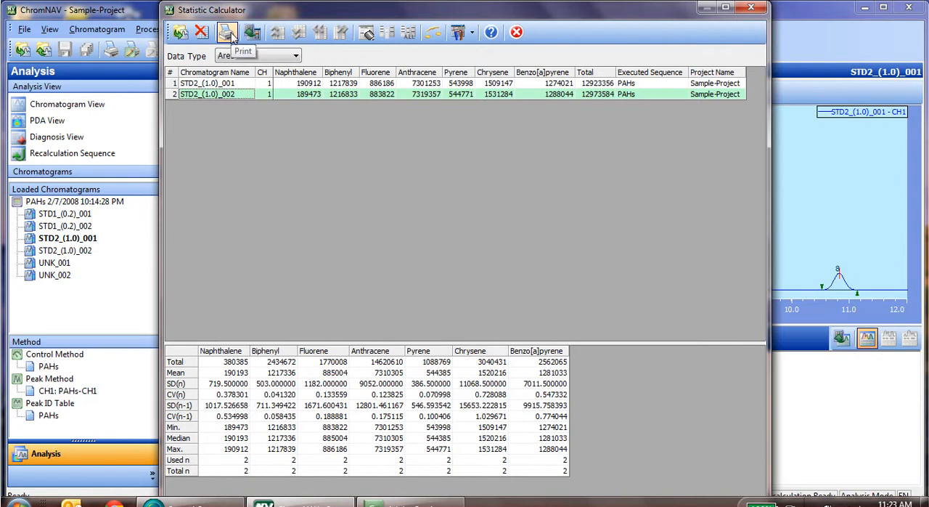
Step: Show the print choices for the two-run STD2_(1.0) area statistics
left_click(226, 32)
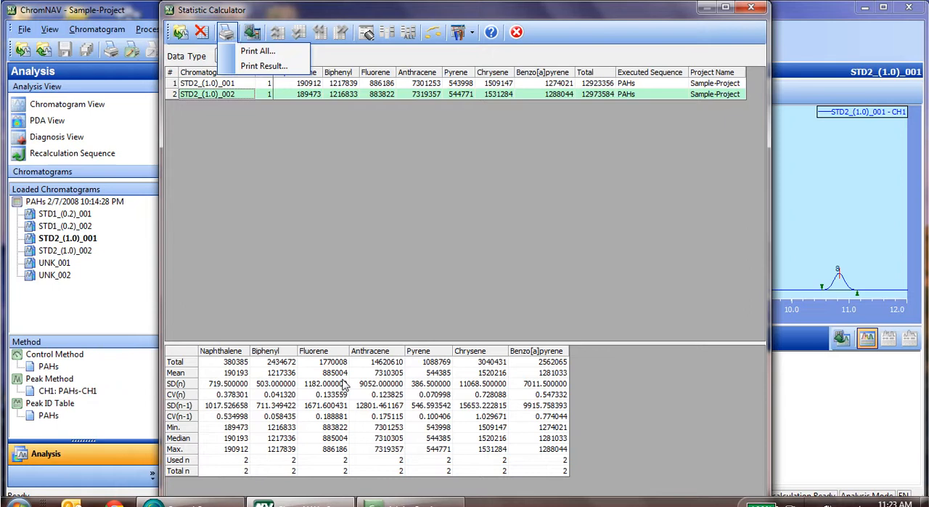
mouse_move(264, 65)
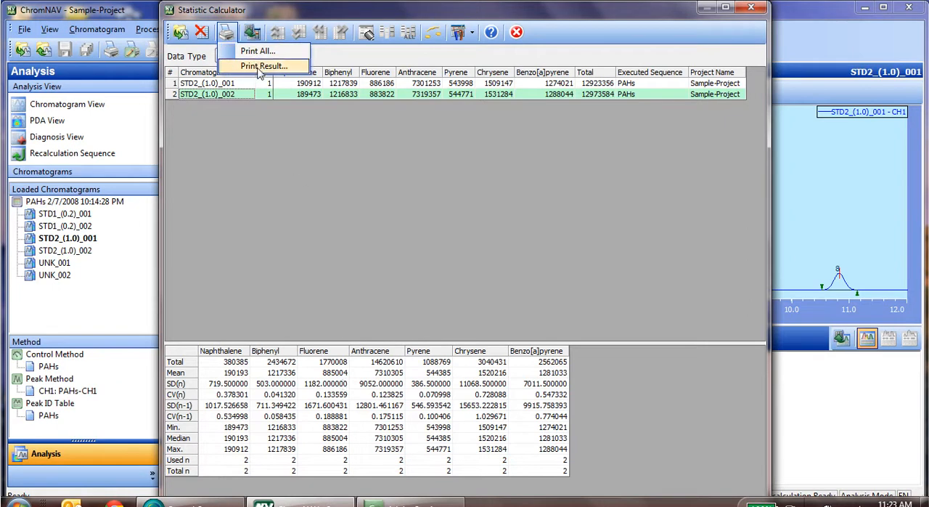
mouse_move(346, 366)
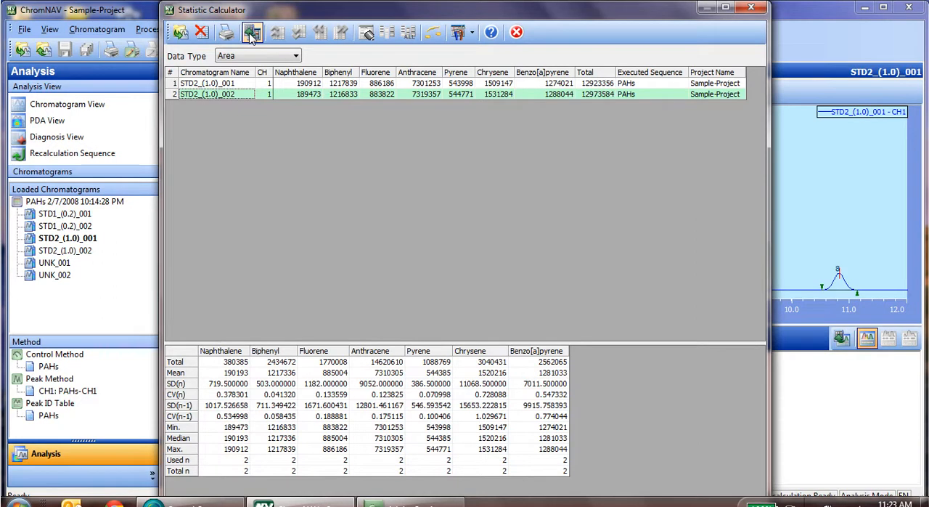
left_click(297, 55)
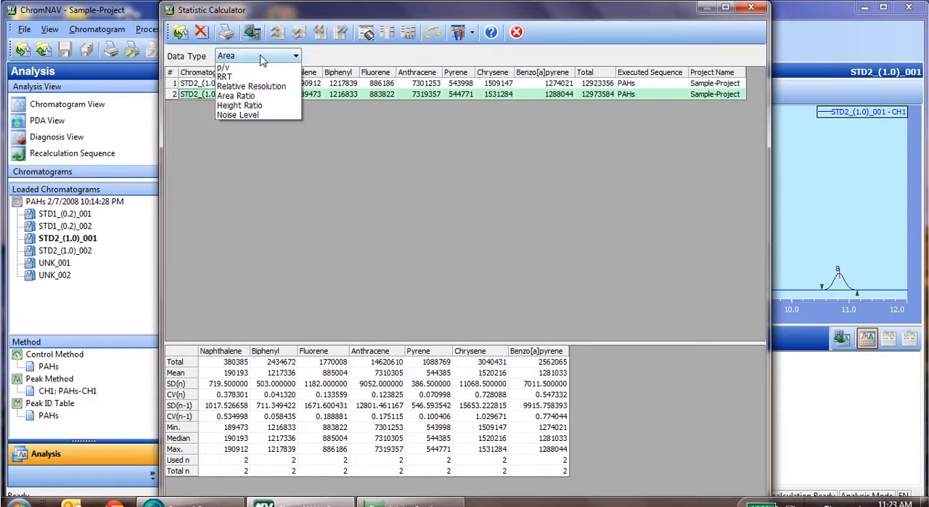